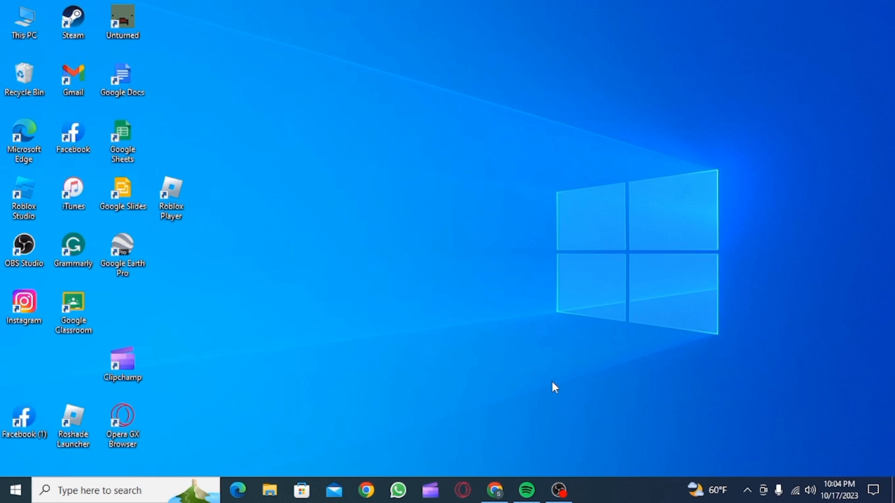
- Launch Spotify from the taskbar and dismiss the library layout tip
{"action": "left_click", "coordinate": [526, 490]}
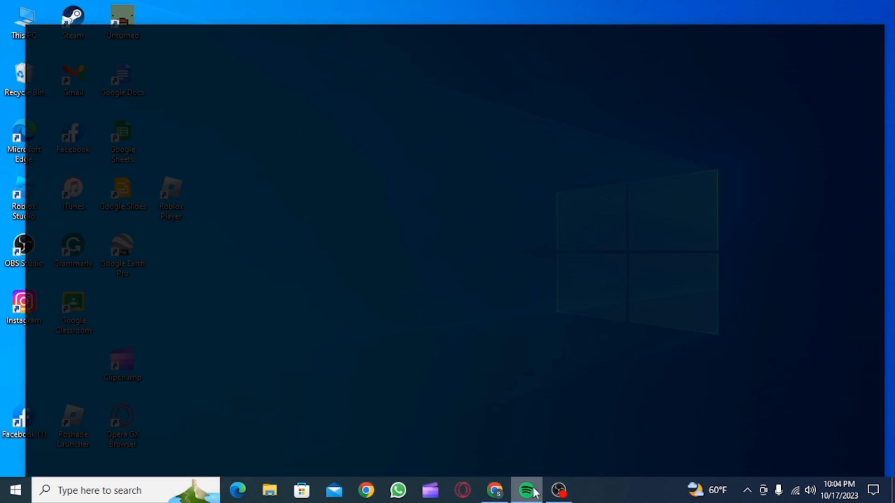
{"action": "left_click", "coordinate": [525, 490]}
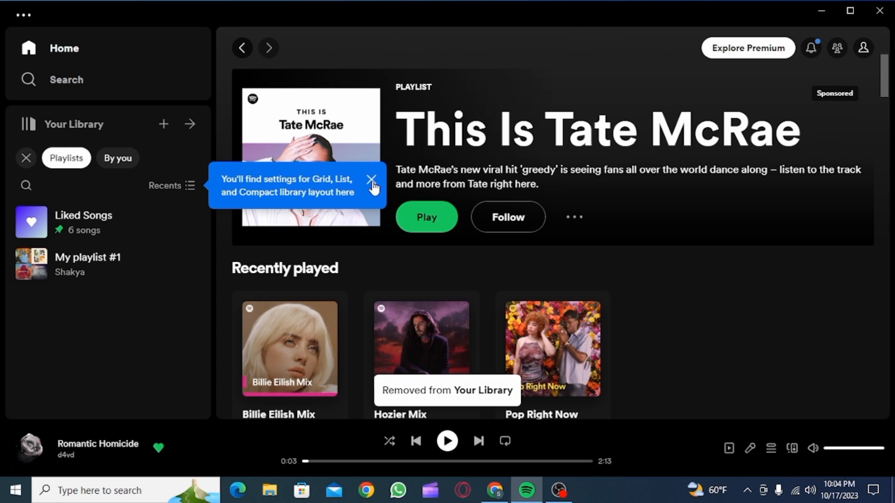
{"action": "left_click", "coordinate": [371, 179]}
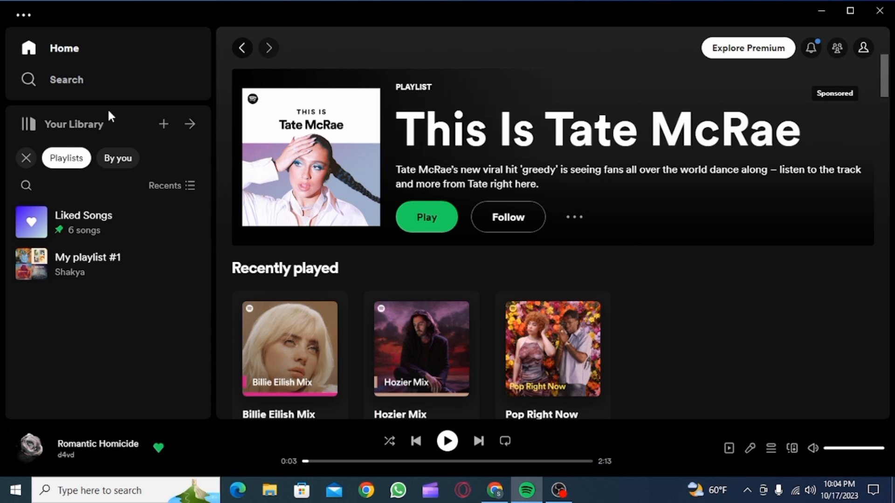
{"action": "mouse_move", "coordinate": [182, 340]}
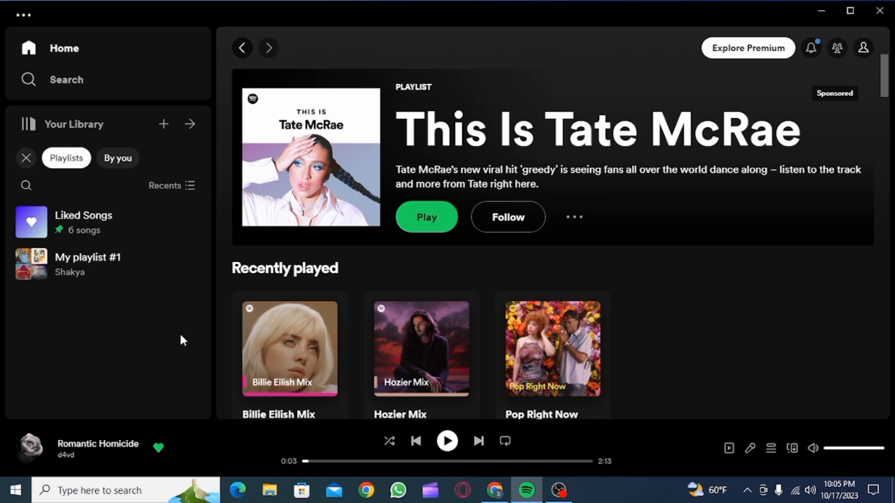
- Browse through the tracks of the Liked Songs playlist
{"action": "left_click", "coordinate": [86, 222]}
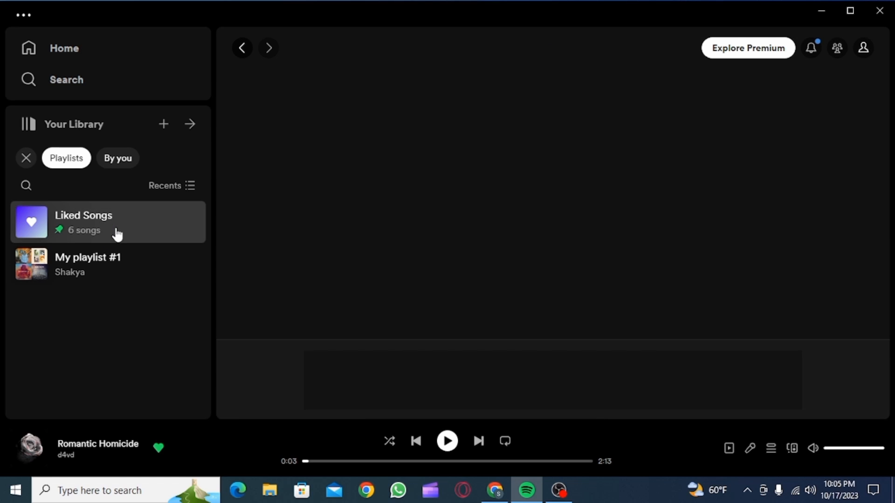
{"action": "left_click", "coordinate": [84, 221]}
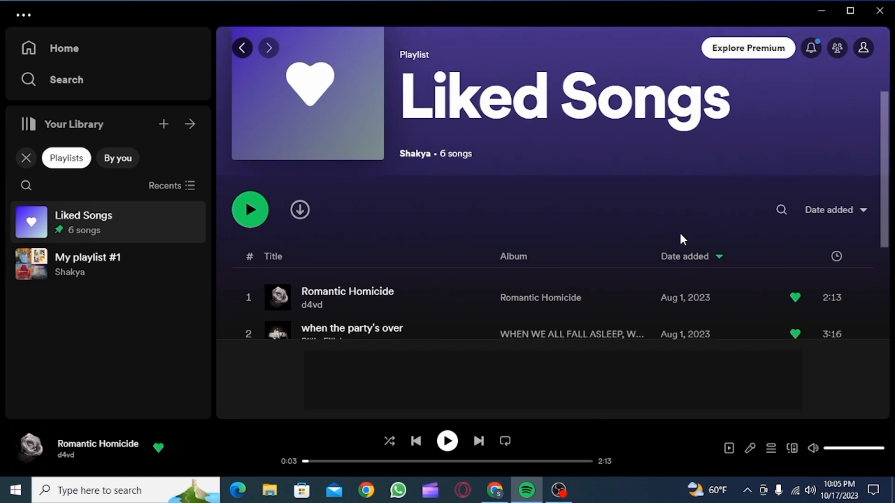
{"action": "scroll", "scroll_direction": "down", "scroll_amount": 3}
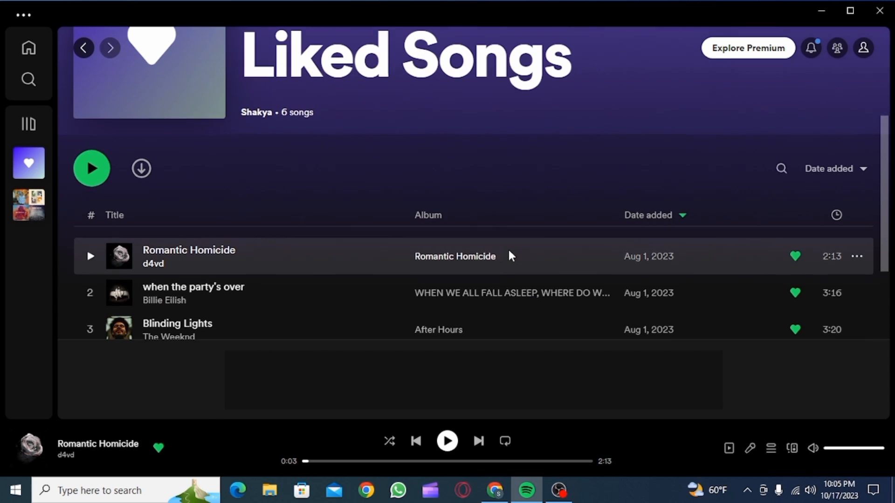
{"action": "scroll", "scroll_direction": "down", "scroll_amount": 3}
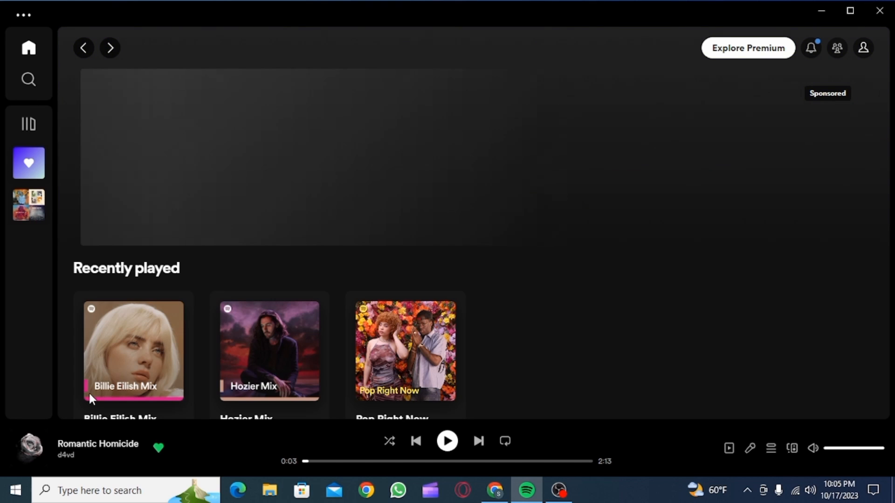
{"action": "scroll", "scroll_direction": "down", "scroll_amount": 3}
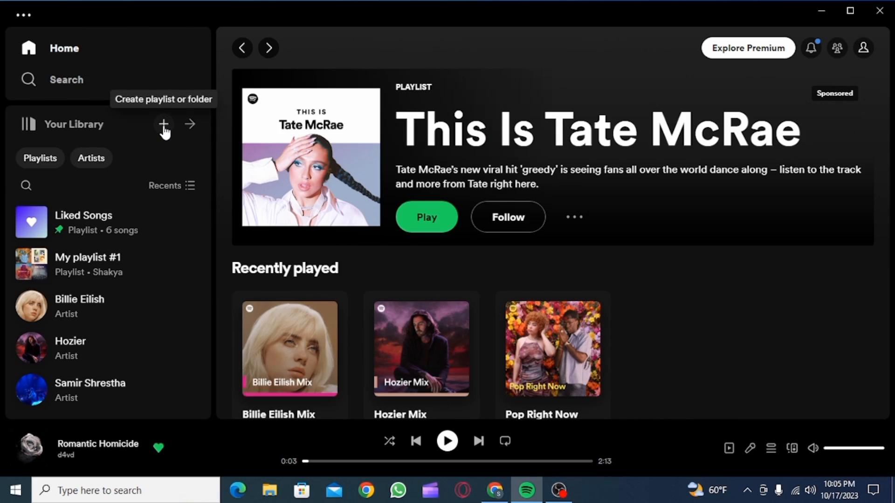
- Create a new empty playlist and bring up its details for renaming
{"action": "left_click", "coordinate": [163, 124]}
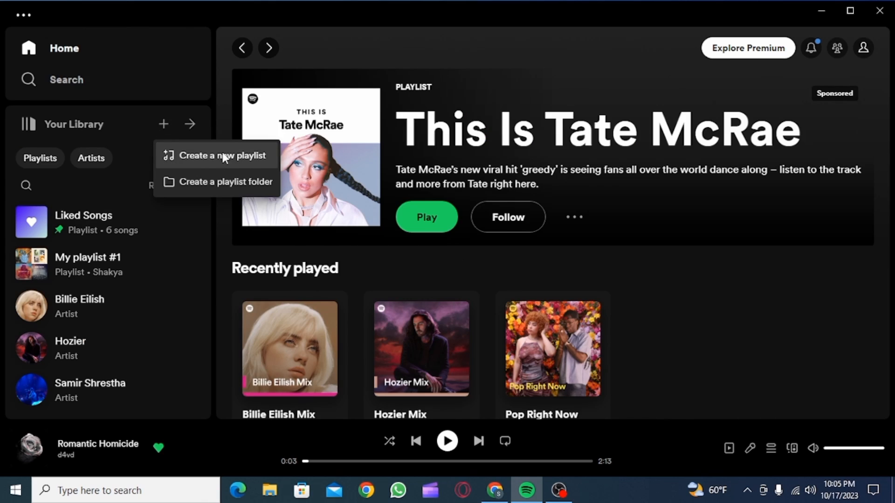
{"action": "left_click", "coordinate": [223, 155]}
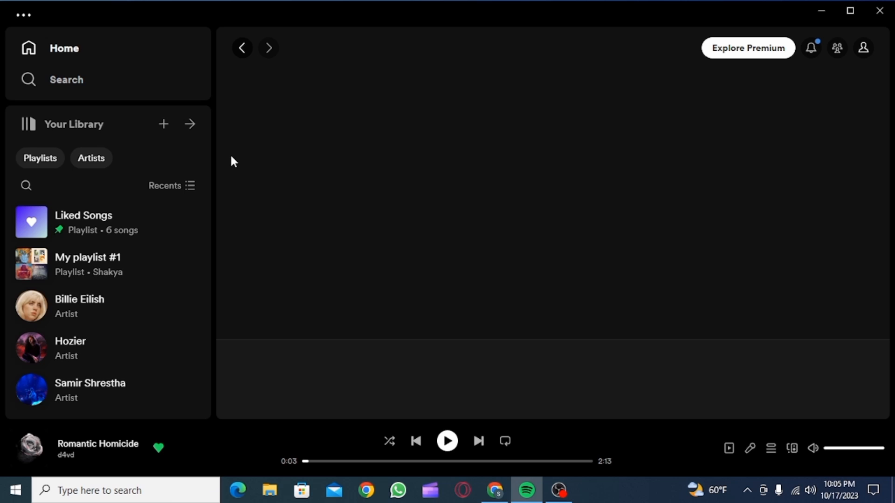
{"action": "left_click", "coordinate": [163, 124]}
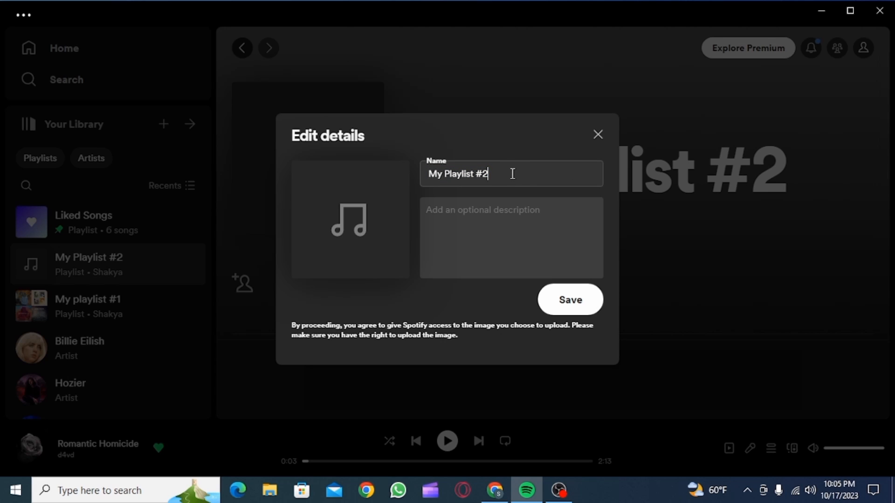
- Rename the playlist to 'New Playlist' and save it
{"action": "type", "text": "New"}
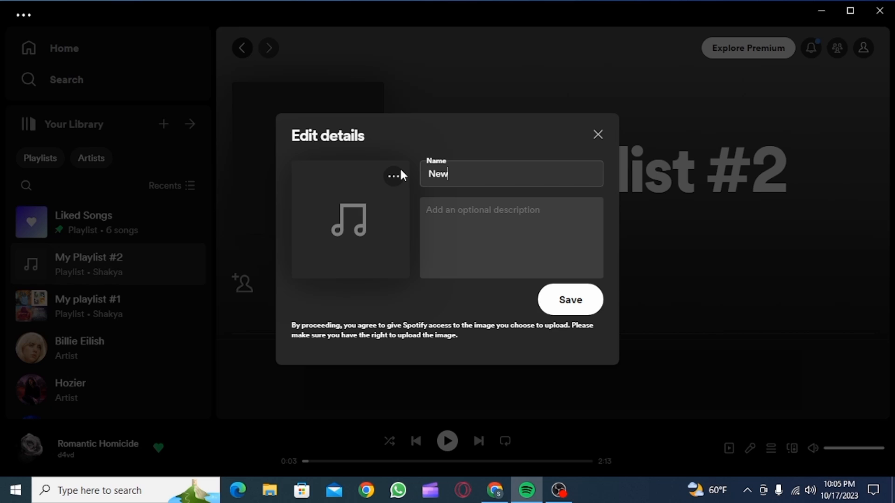
{"action": "type", "text": "Playlist"}
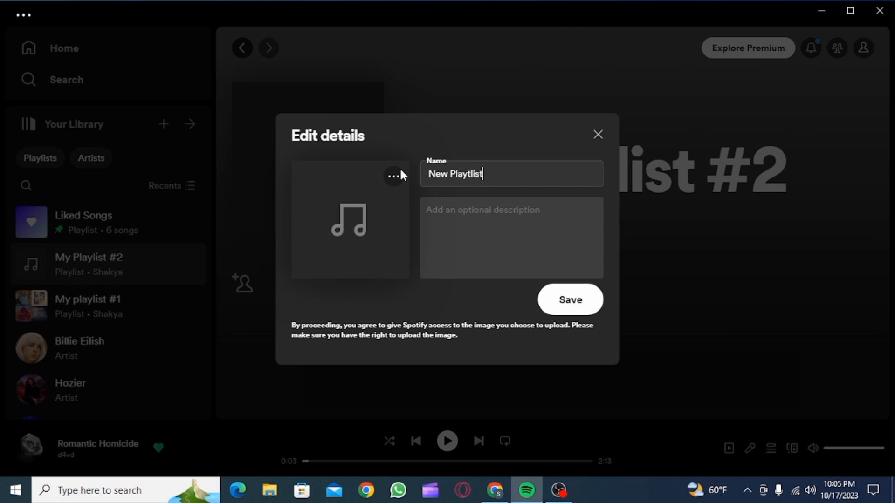
{"action": "key", "text": "Backspace"}
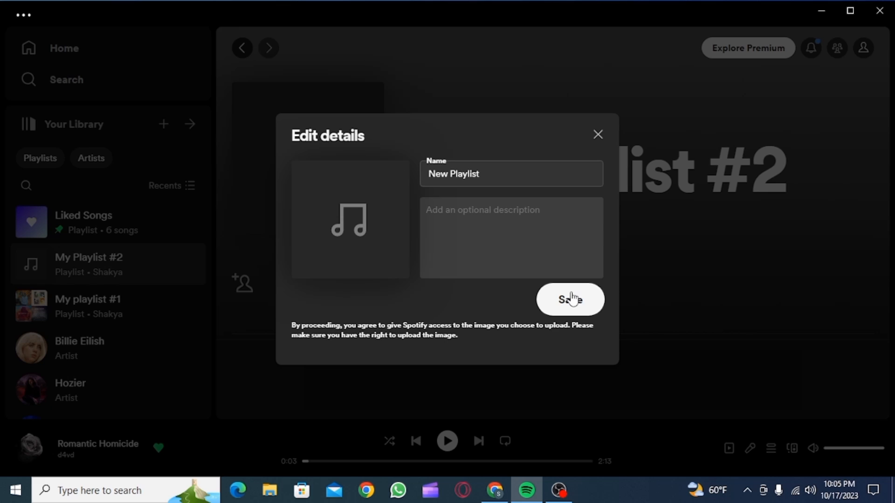
{"action": "left_click", "coordinate": [569, 300]}
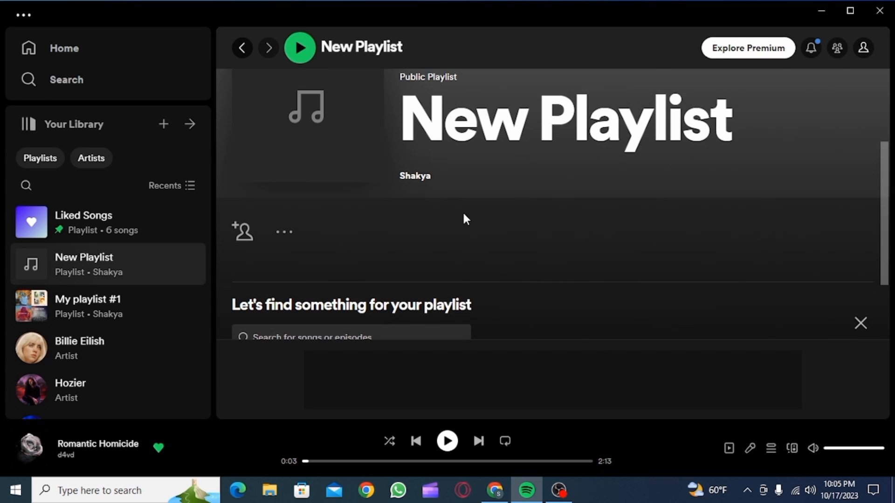
{"action": "scroll", "scroll_direction": "down", "scroll_amount": 3}
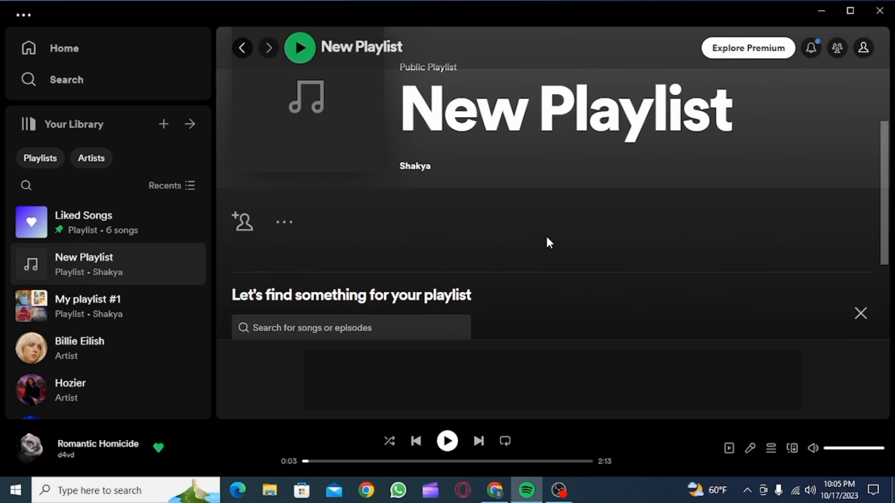
- Return to the Liked Songs playlist to select its six songs
{"action": "left_click", "coordinate": [861, 313]}
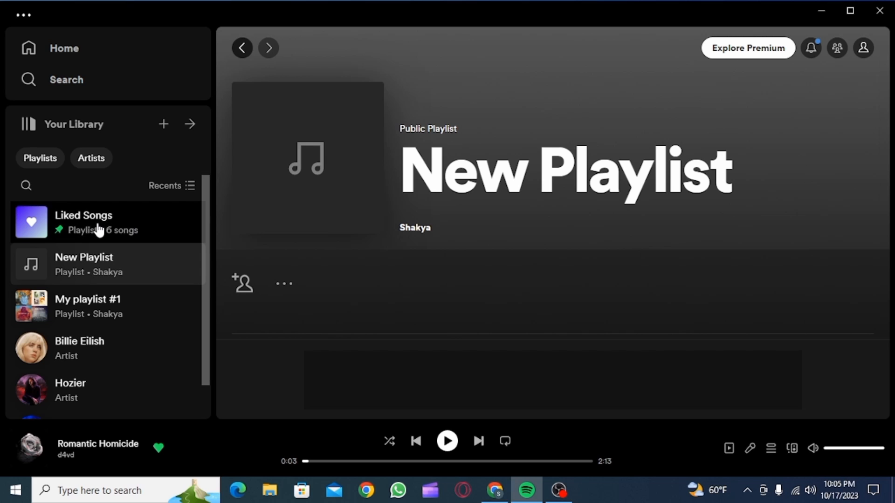
{"action": "left_click", "coordinate": [83, 222]}
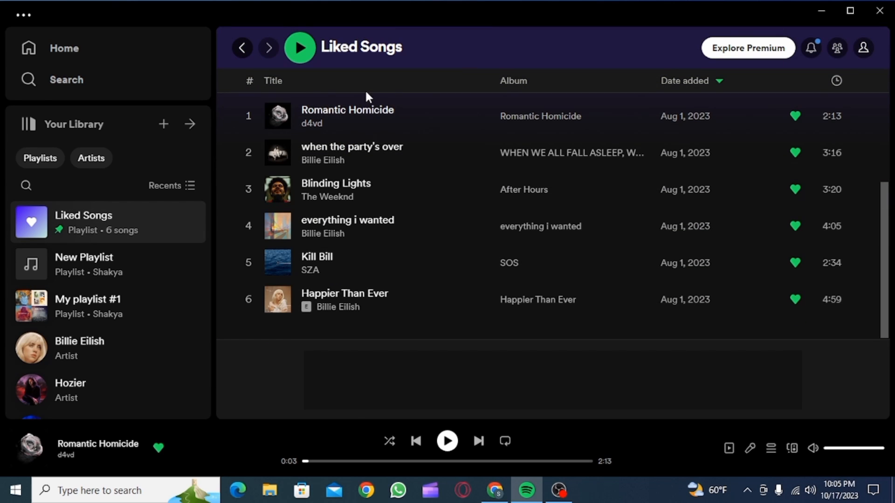
{"action": "mouse_move", "coordinate": [414, 295]}
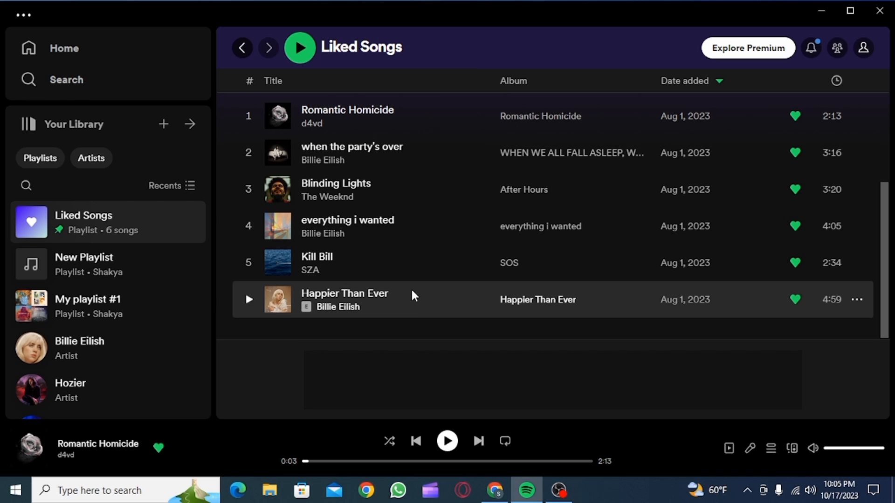
{"action": "mouse_move", "coordinate": [414, 300]}
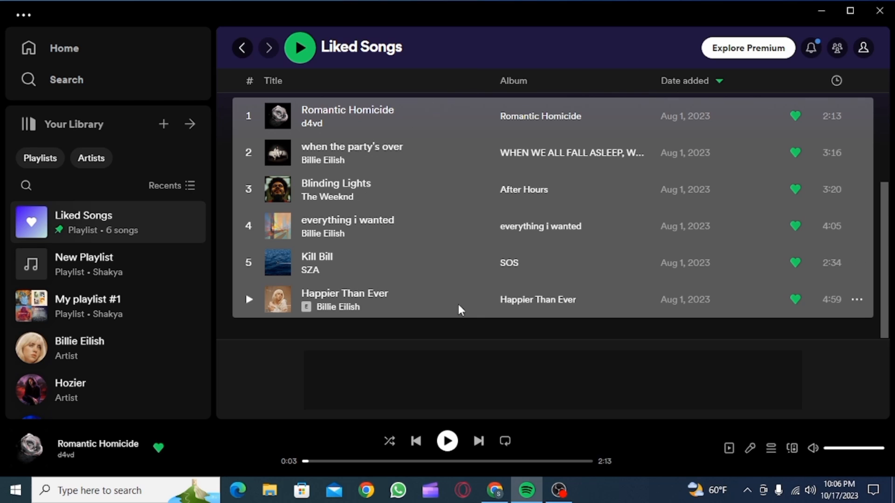
{"action": "mouse_move", "coordinate": [495, 309]}
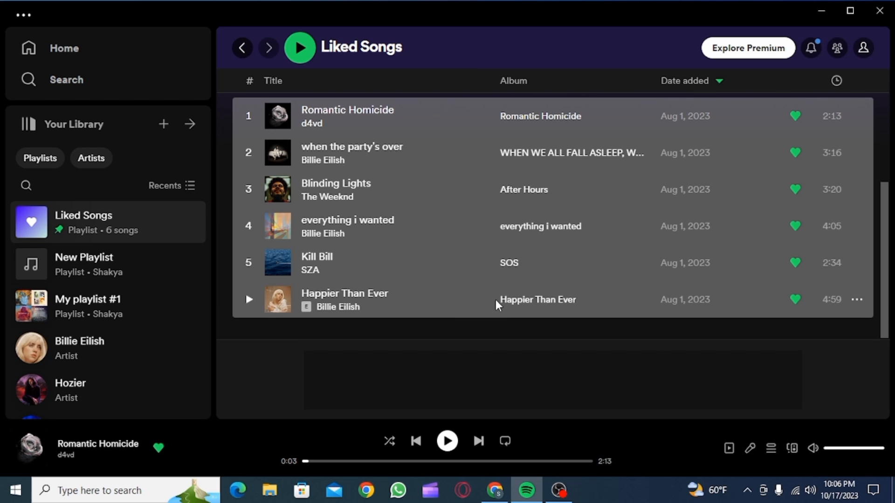
{"action": "mouse_move", "coordinate": [492, 292]}
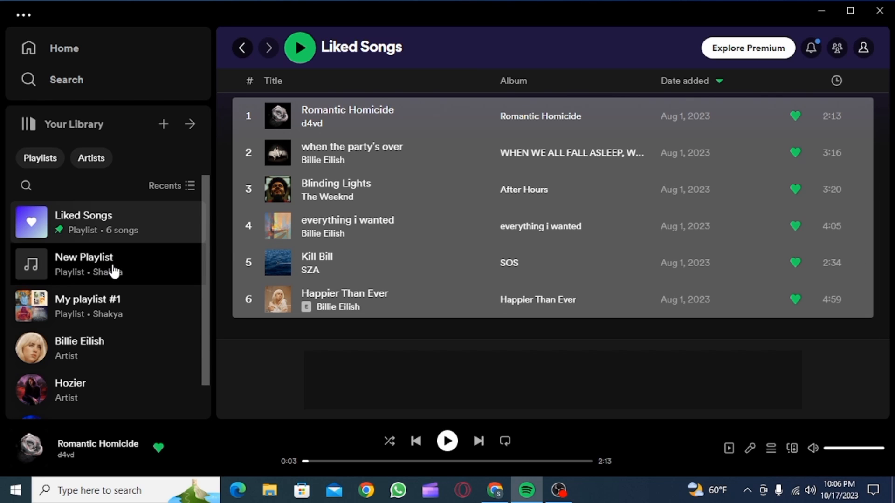
- Drop the six selected Liked Songs into New Playlist and review the added tracks
{"action": "left_click", "coordinate": [84, 264]}
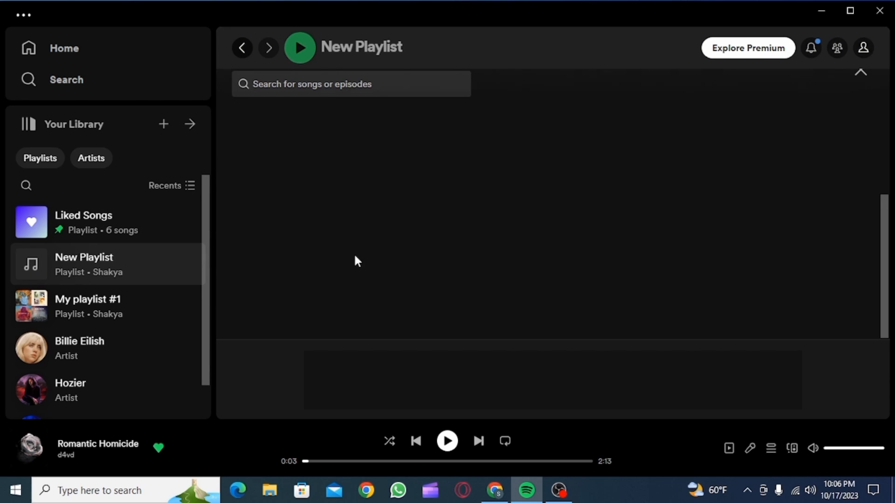
{"action": "mouse_move", "coordinate": [391, 223]}
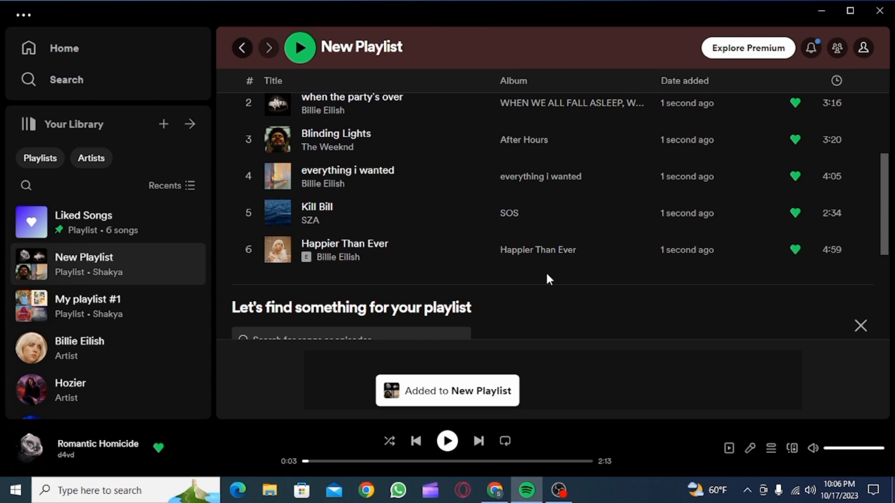
{"action": "mouse_move", "coordinate": [465, 254]}
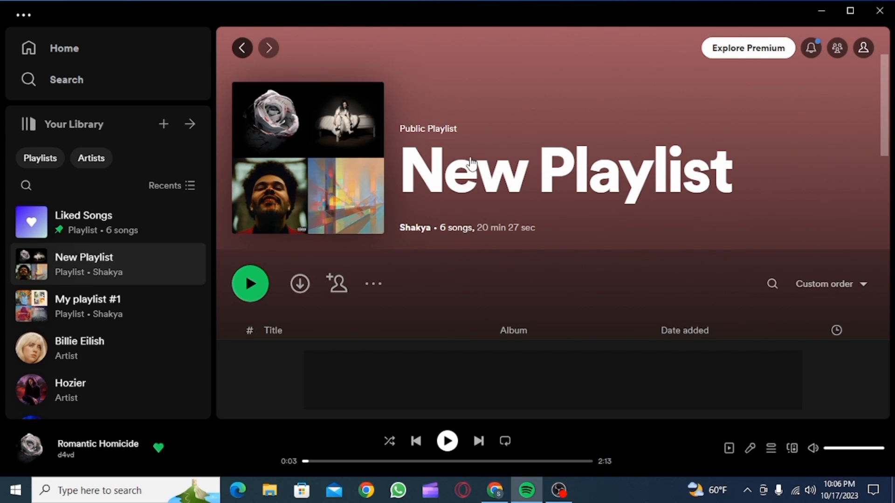
{"action": "scroll", "scroll_direction": "down", "scroll_amount": 3}
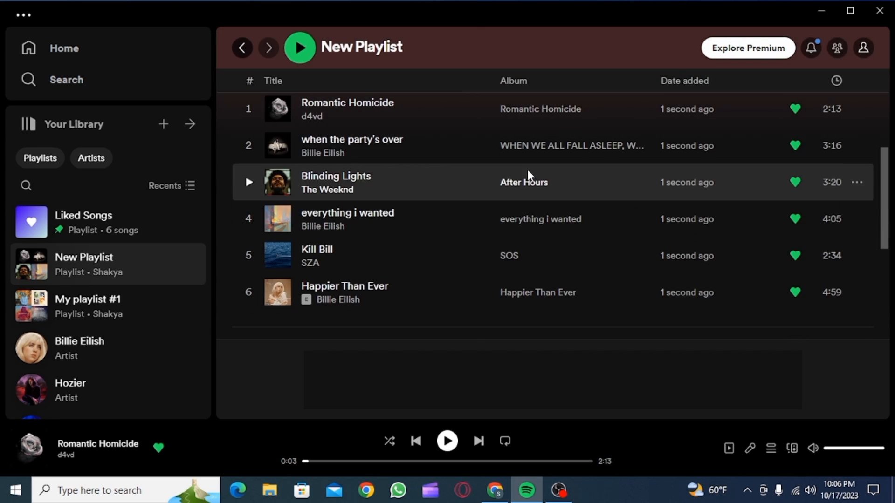